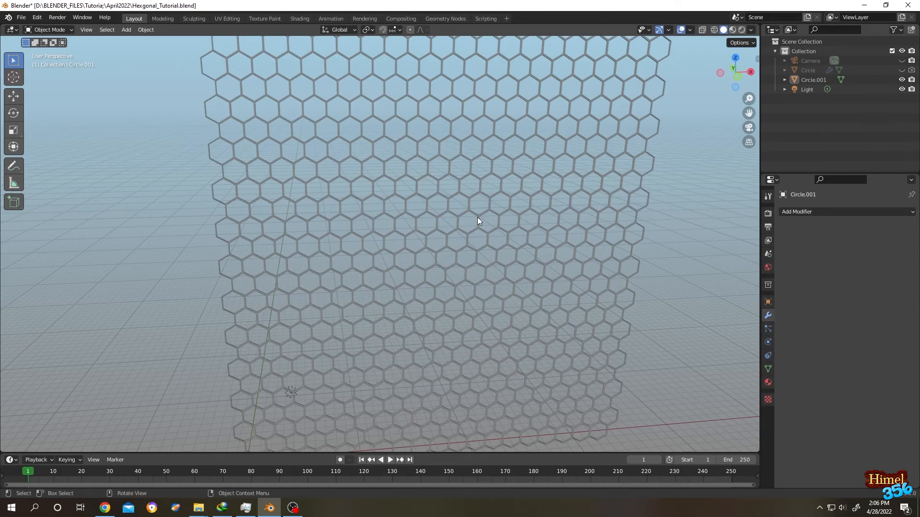
Step: Open the Edit menu above the hexagonal honeycomb scene
left_click(36, 18)
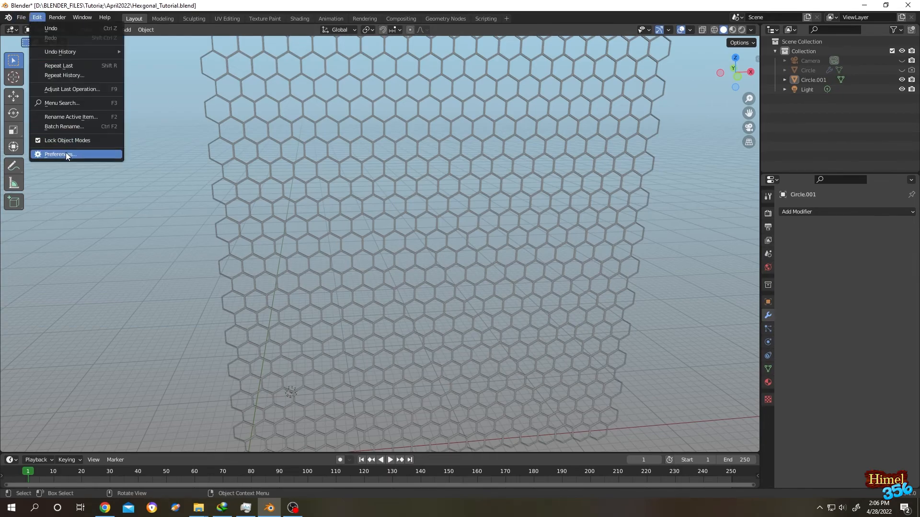
Step: In Preferences, enable Scene Statistics and System Memory in the status bar settings
left_click(57, 154)
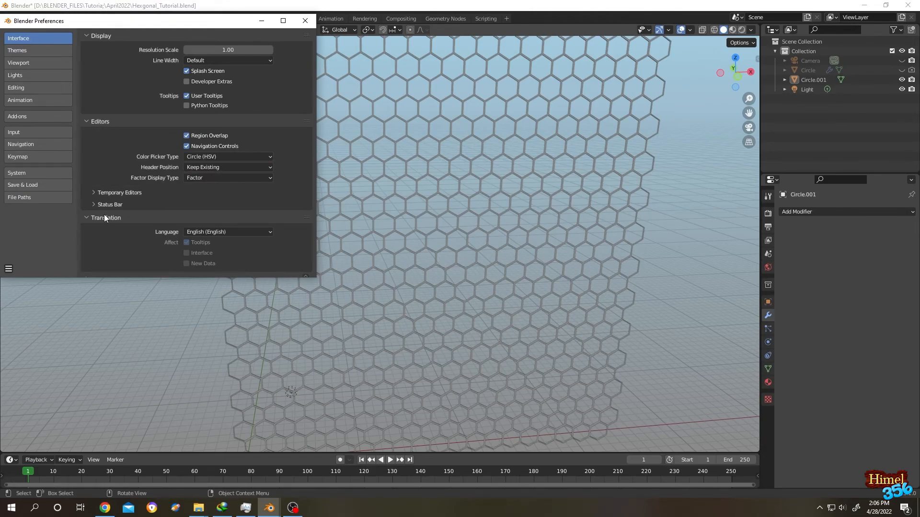
left_click(110, 204)
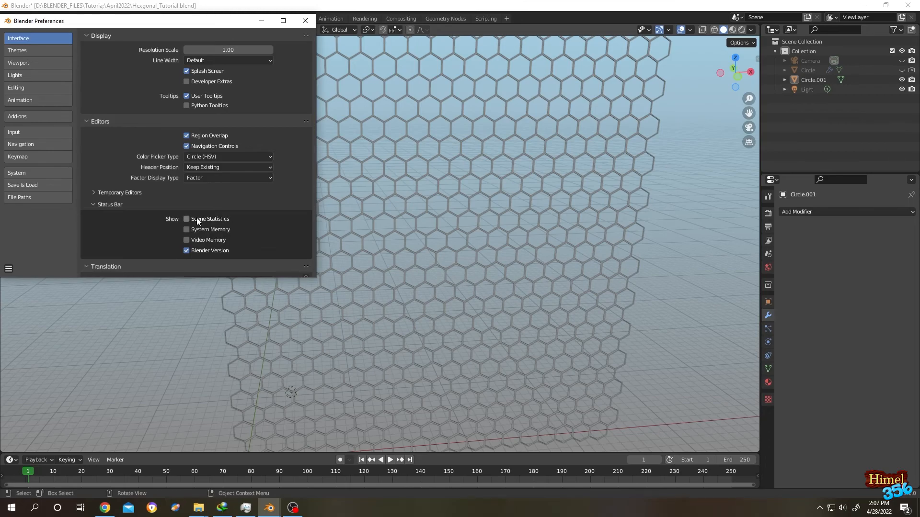
mouse_move(187, 222)
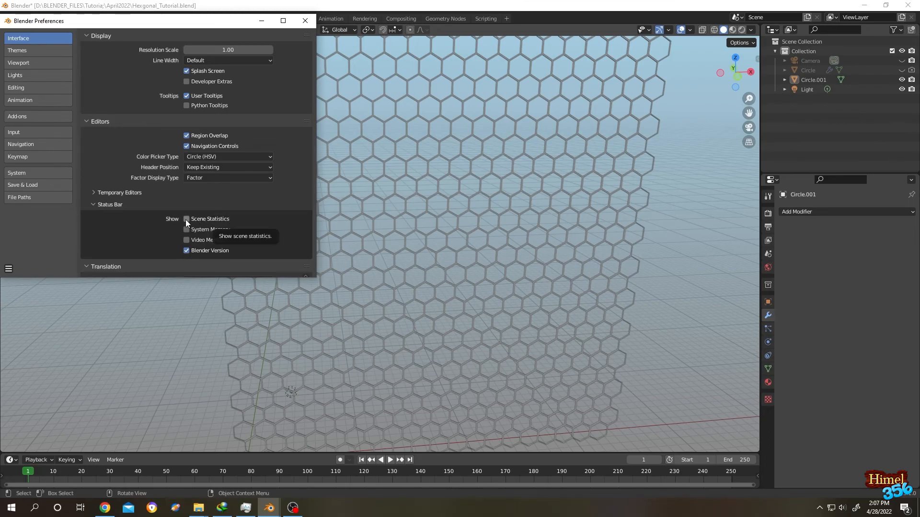
left_click(187, 219)
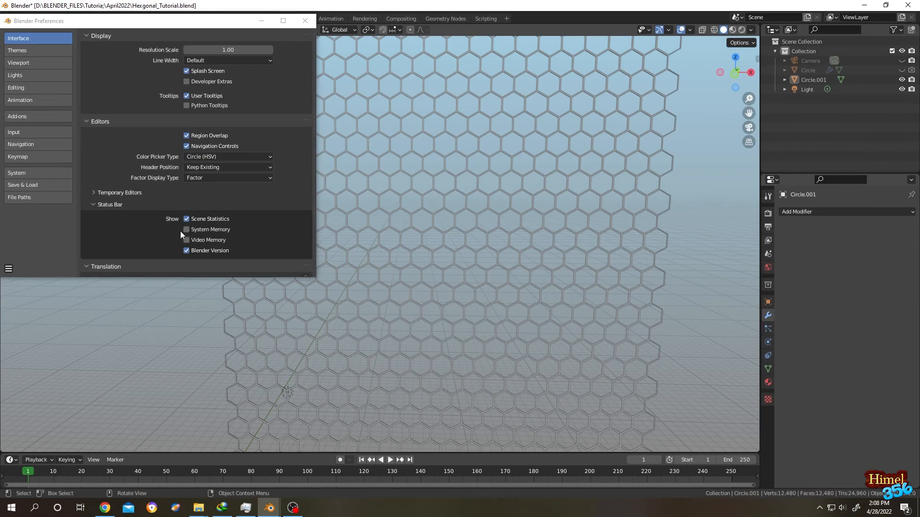
left_click(187, 229)
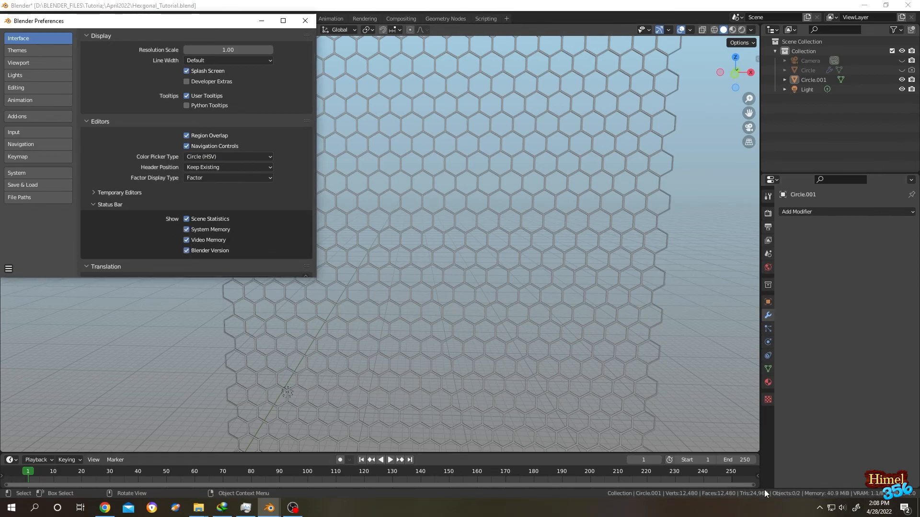
Step: Save the preferences and close the Preferences window
left_click(9, 269)
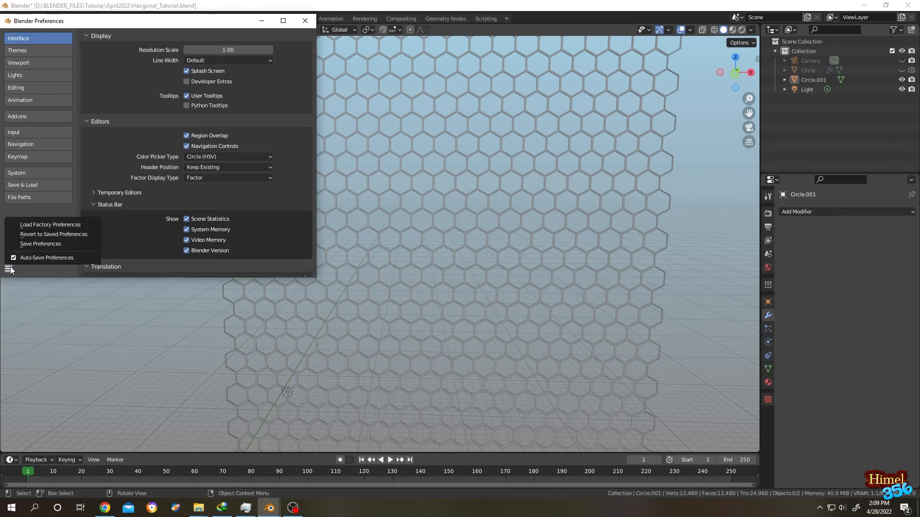
left_click(40, 244)
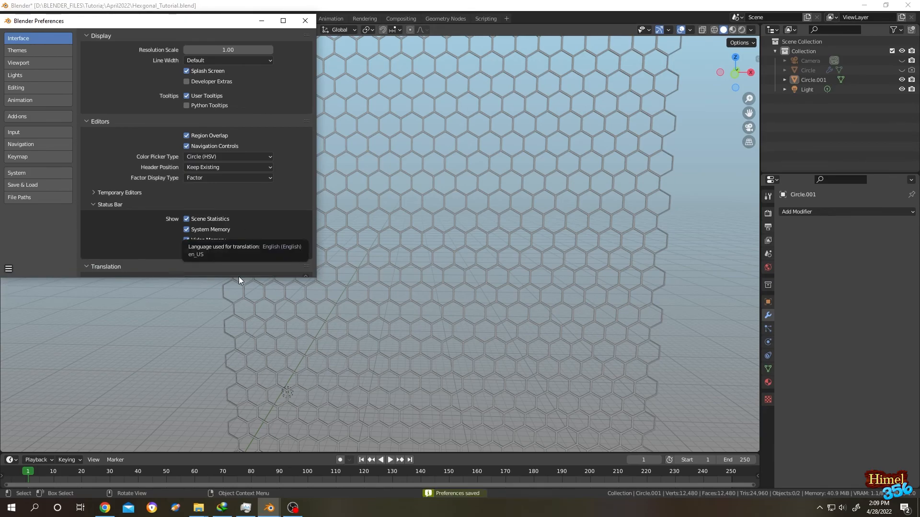
left_click(305, 21)
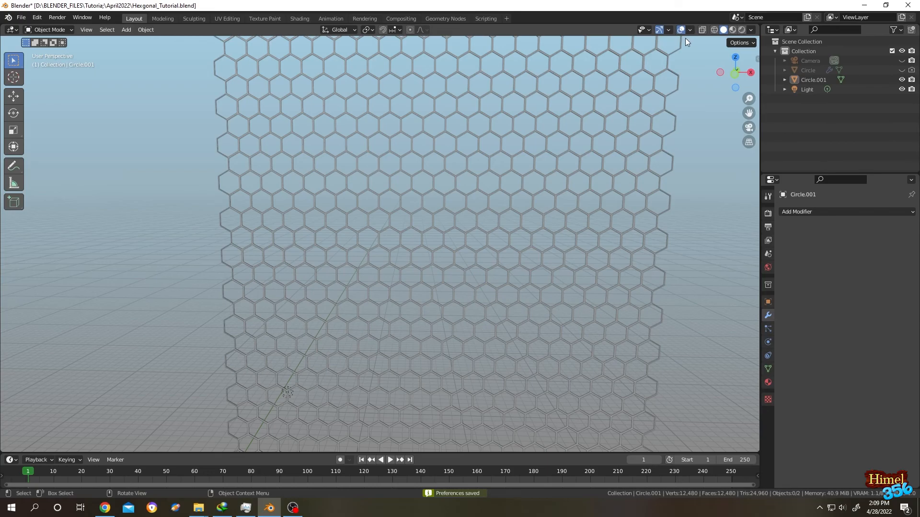
Step: Tick Statistics in the Viewport Overlays dropdown
left_click(688, 29)
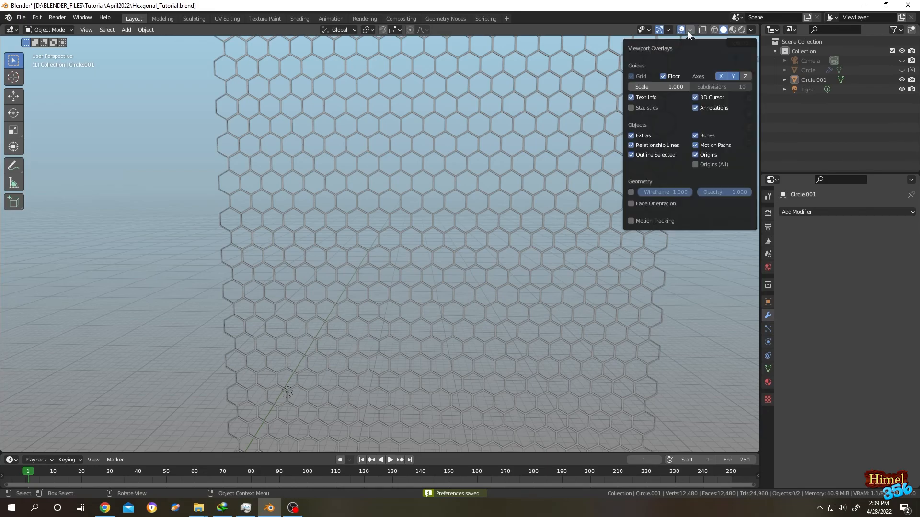
left_click(631, 108)
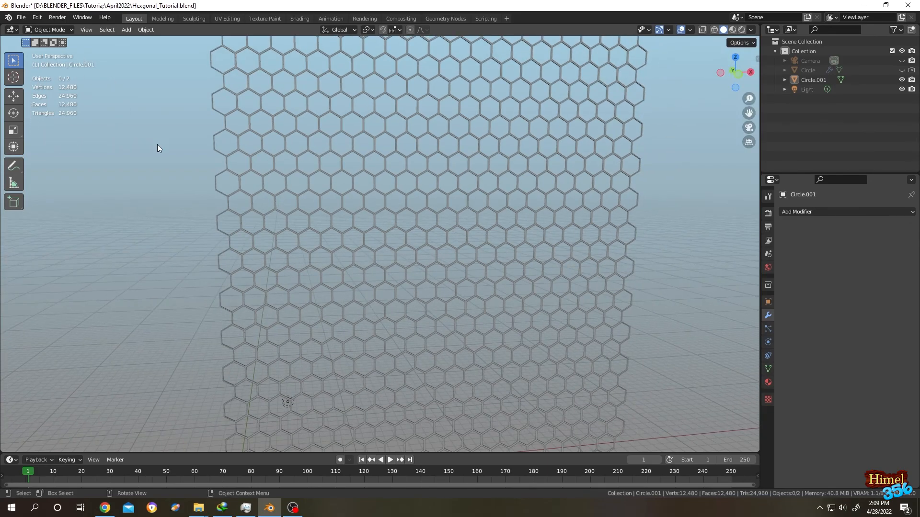
Step: In Edit Mode, merge the grid's vertices By Distance, removing 1040 duplicates
key("Tab")
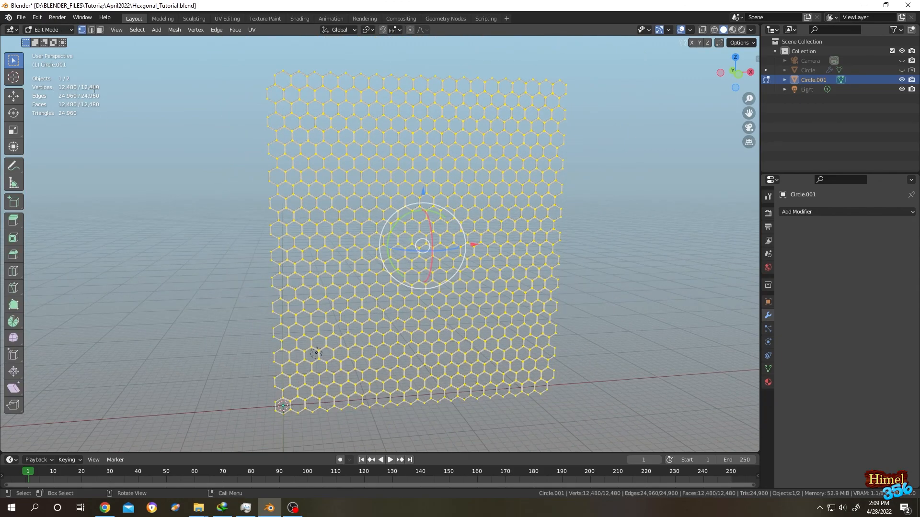
key("m")
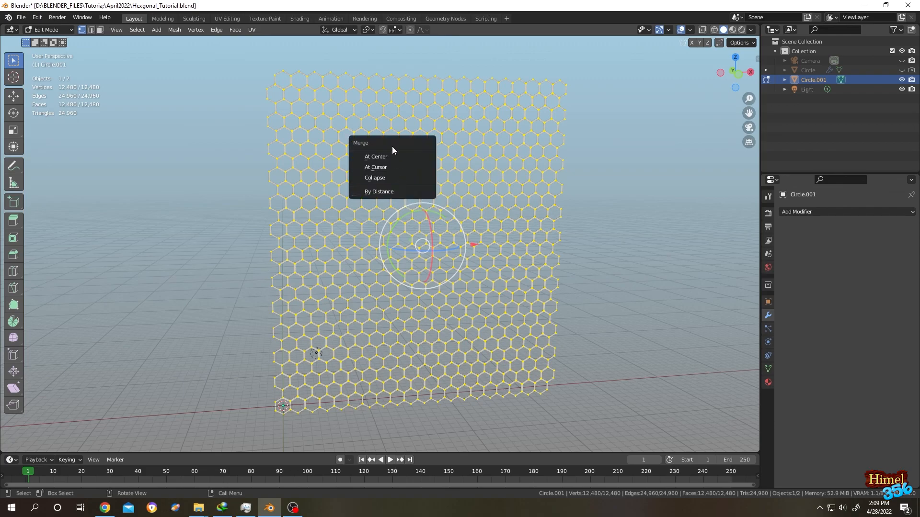
mouse_move(379, 191)
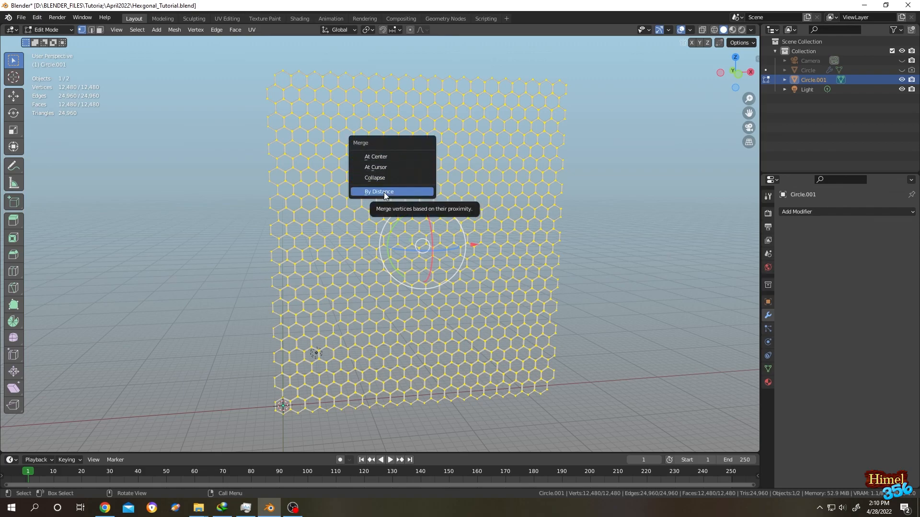
left_click(378, 191)
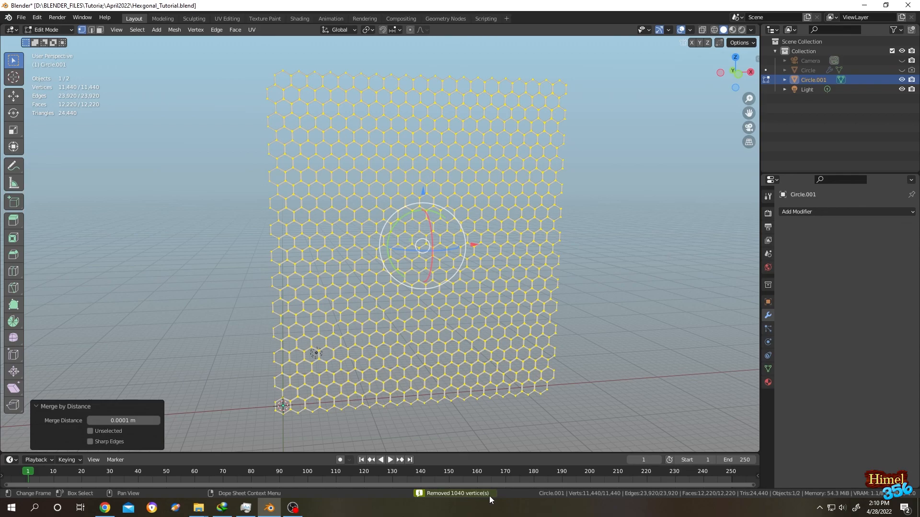